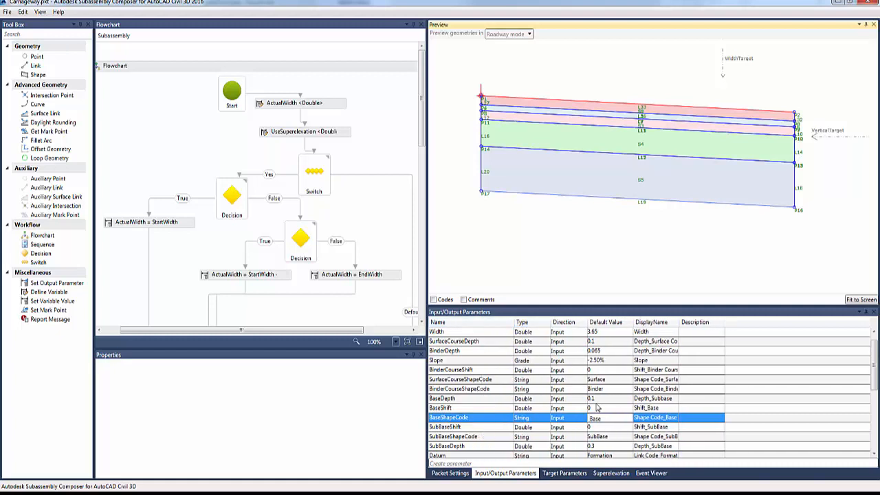
mouse_move(497, 427)
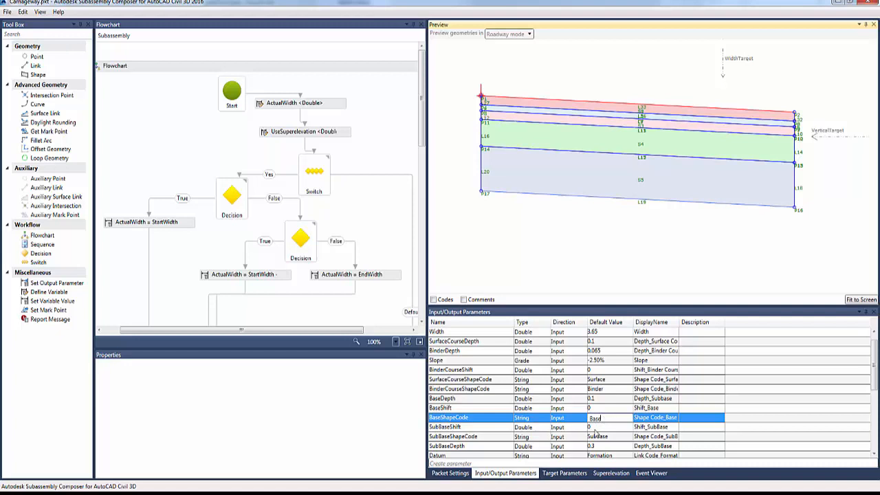
Step: In the lane subassembly properties, set Start Chainage to 15 m and Widen Option to Yes
click(597, 427)
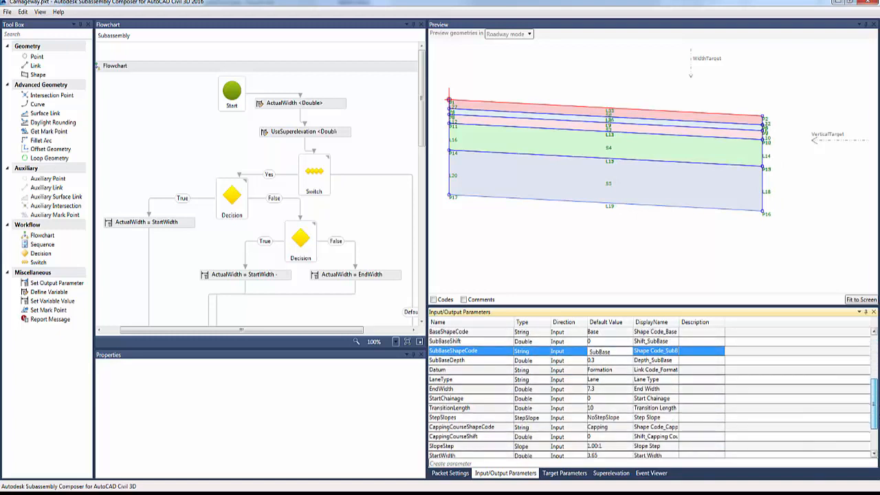
scroll(down, 3)
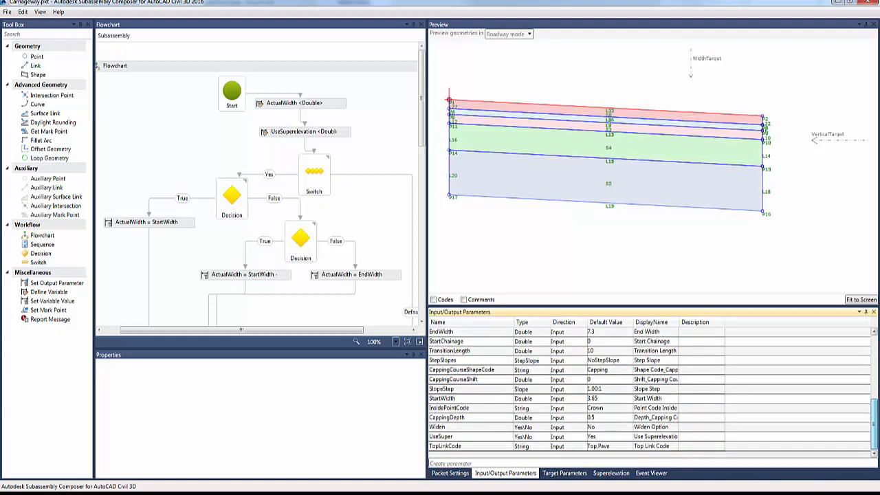
click(629, 360)
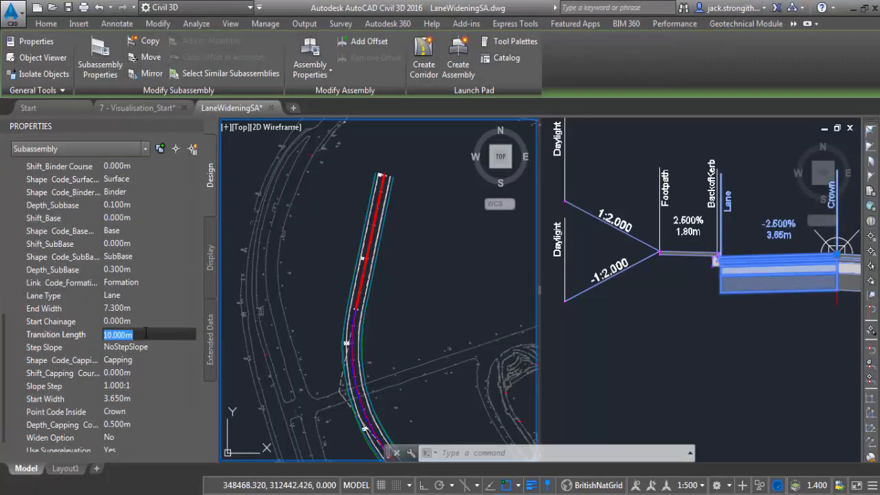
click(137, 321)
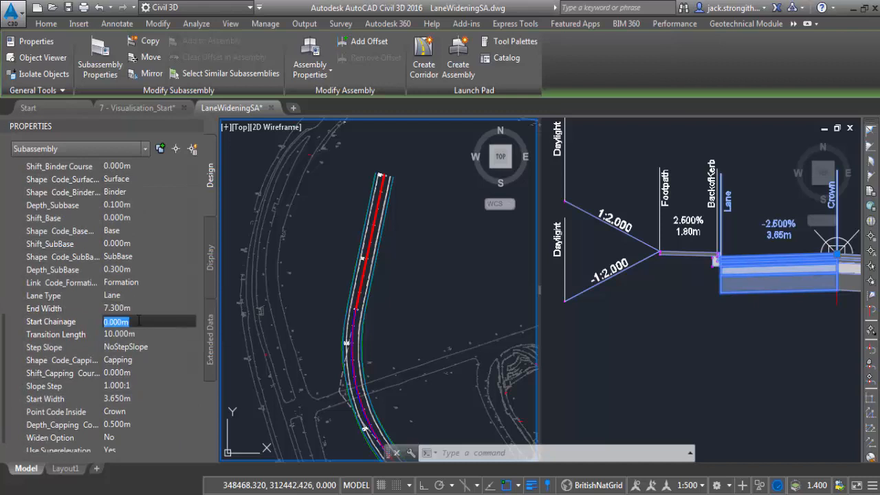
click(130, 334)
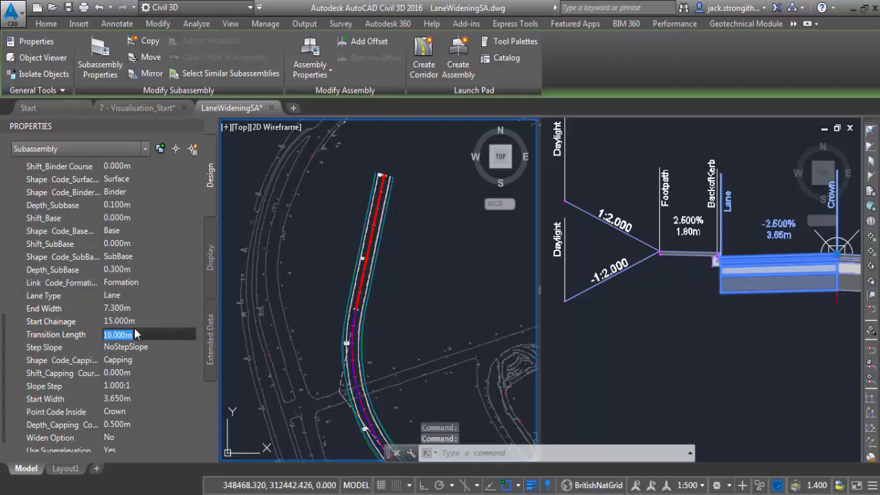
click(145, 437)
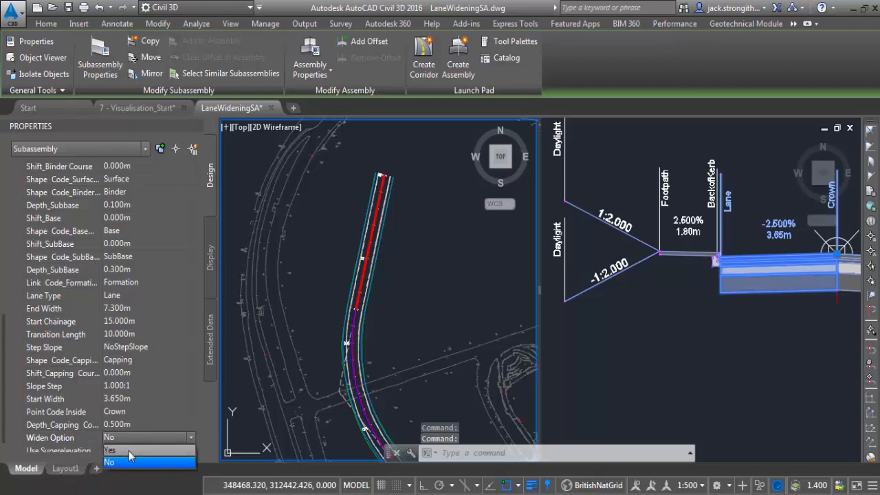
click(113, 447)
text(5)
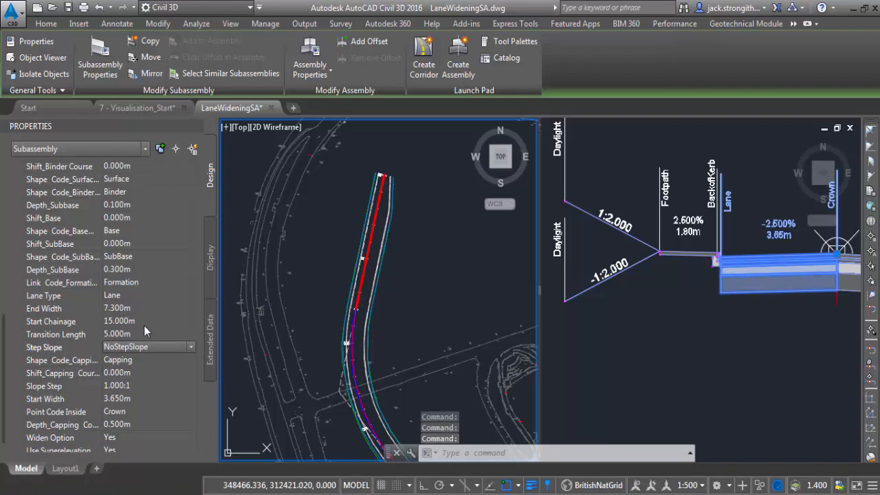
Step: Enter 30 as the widening Start Chainage and 20 as the Transition Length
text(30)
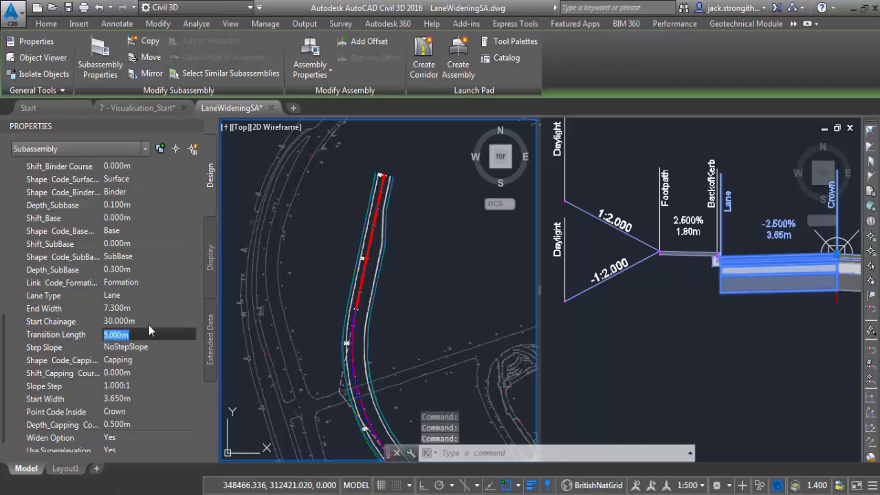
text(20)
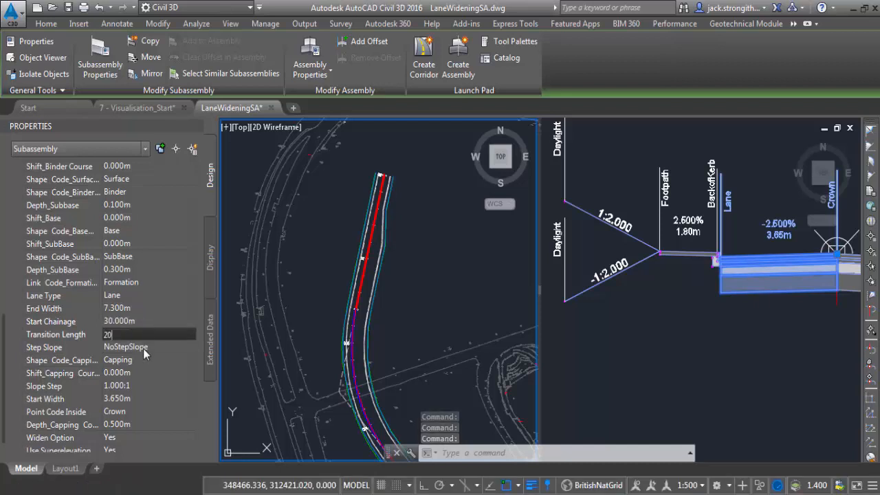